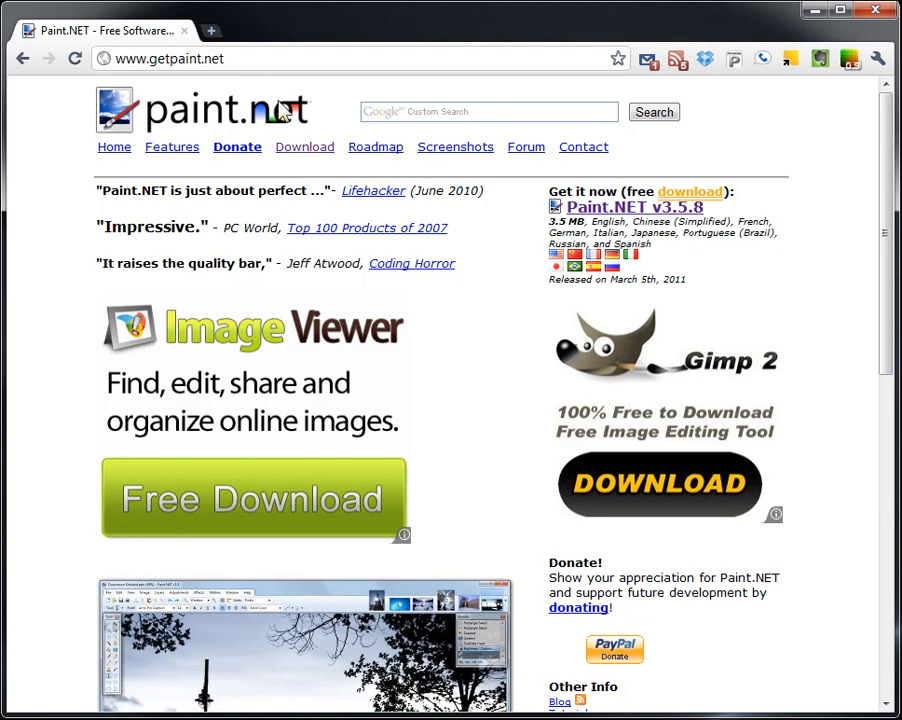
pyautogui.moveTo(635, 198)
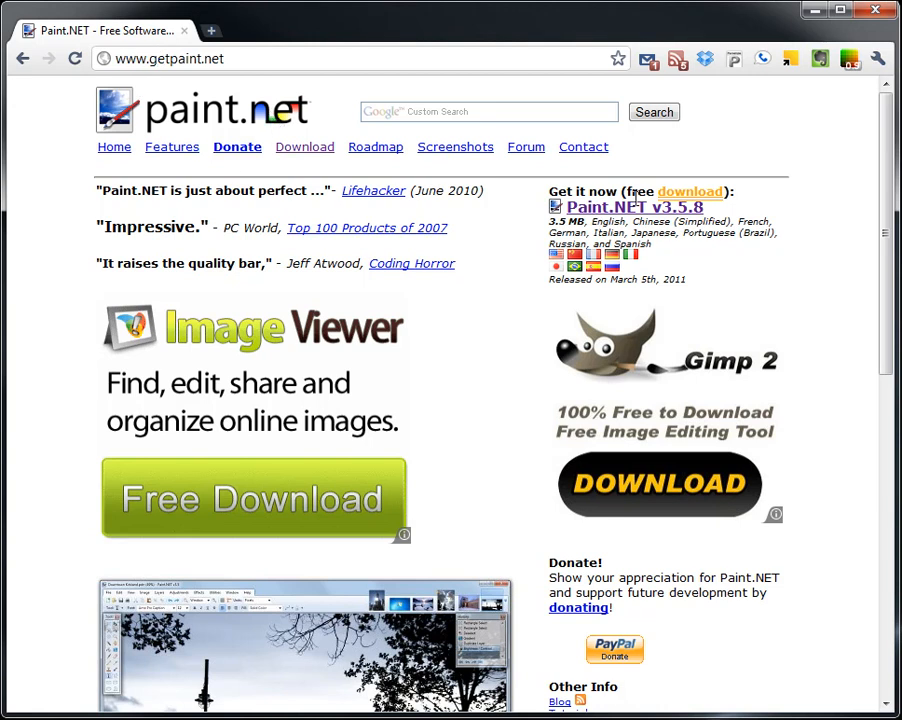
# Step: Follow getpaint.net's Download through the dotPDN mirror to the Paint.NET v3.5.8 link
pyautogui.click(689, 191)
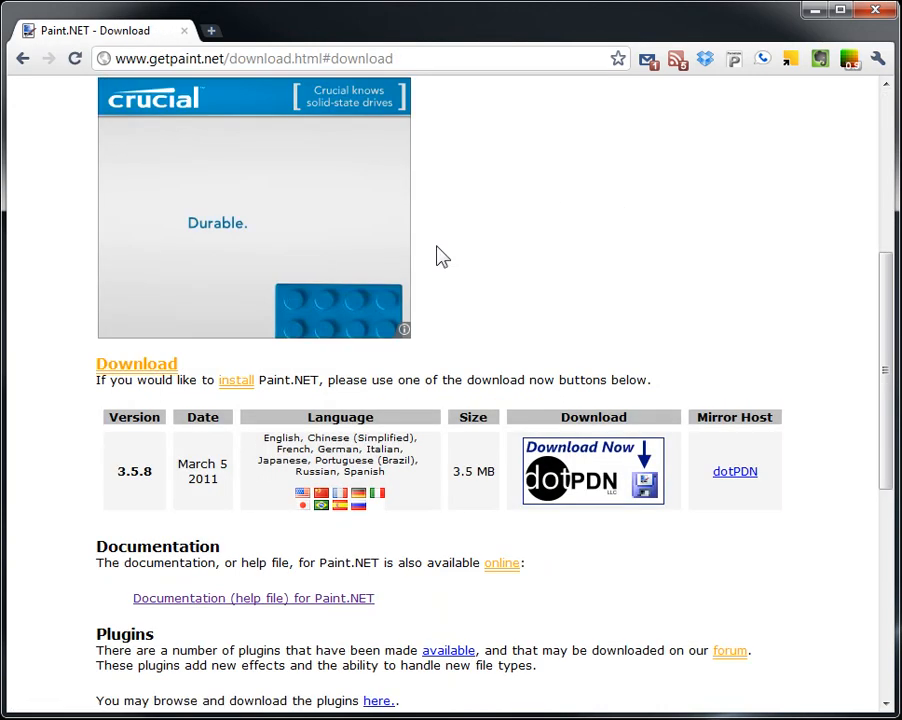
pyautogui.moveTo(657, 240)
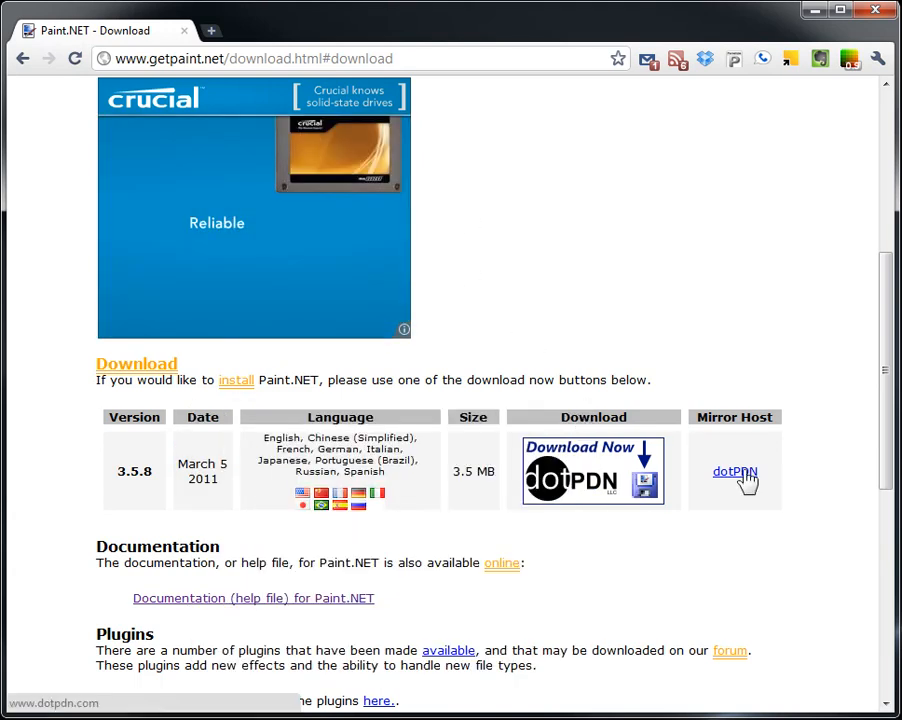
pyautogui.click(735, 471)
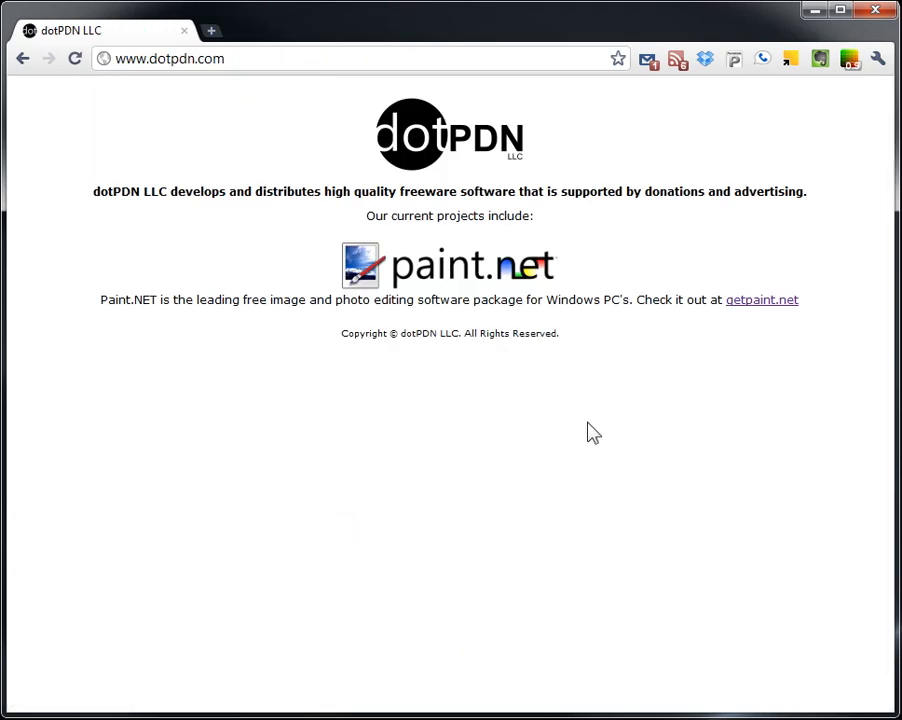
pyautogui.click(761, 299)
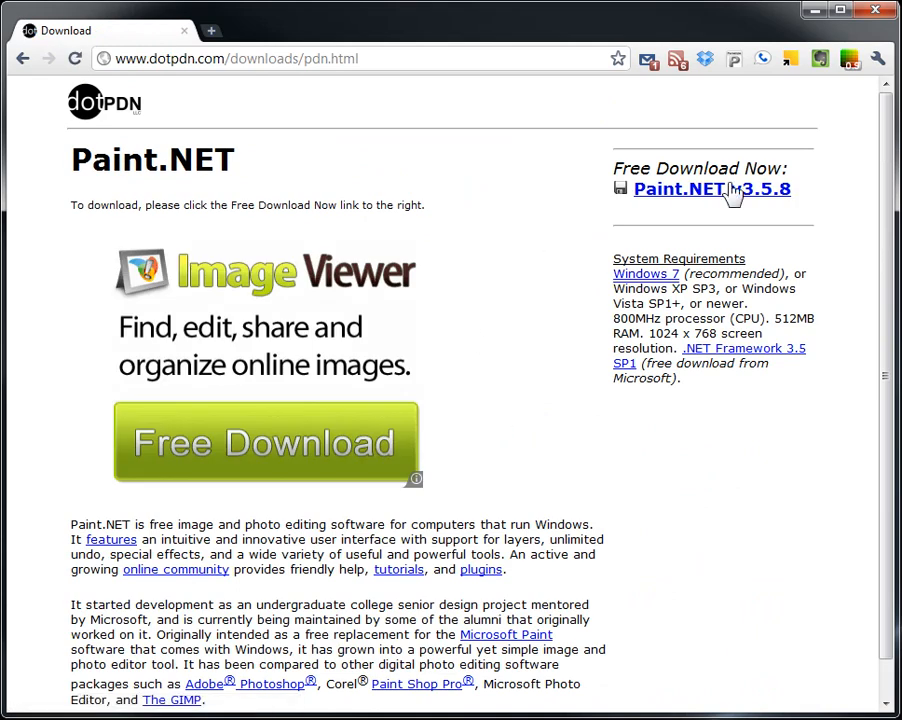
pyautogui.moveTo(715, 195)
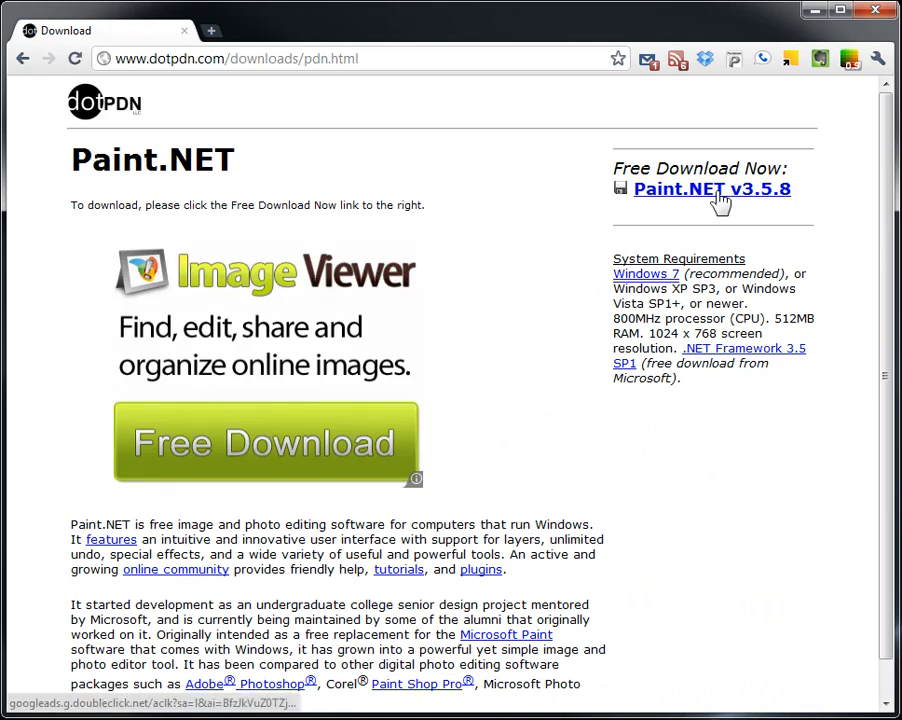
pyautogui.click(712, 189)
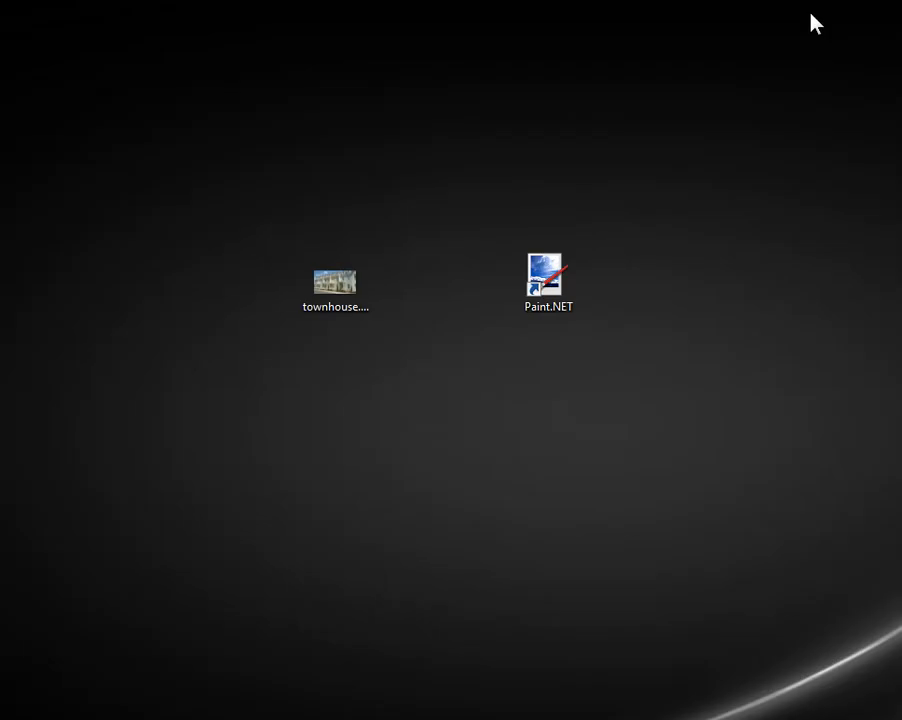
pyautogui.moveTo(415, 463)
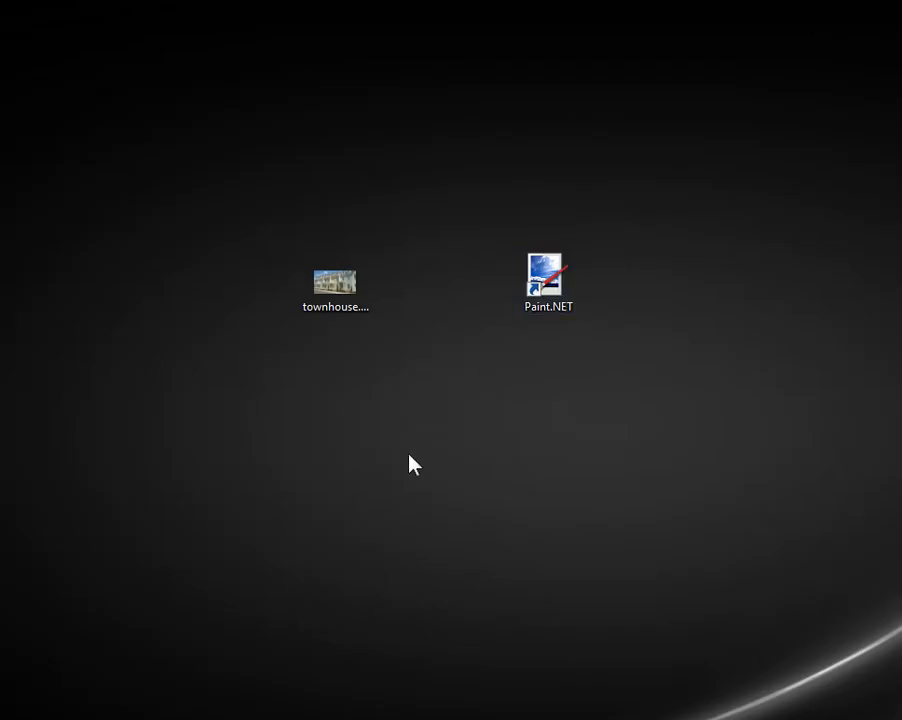
# Step: Open the townhouse image from the desktop in Paint.NET
pyautogui.moveTo(335, 281); pyautogui.dragTo(600, 277)
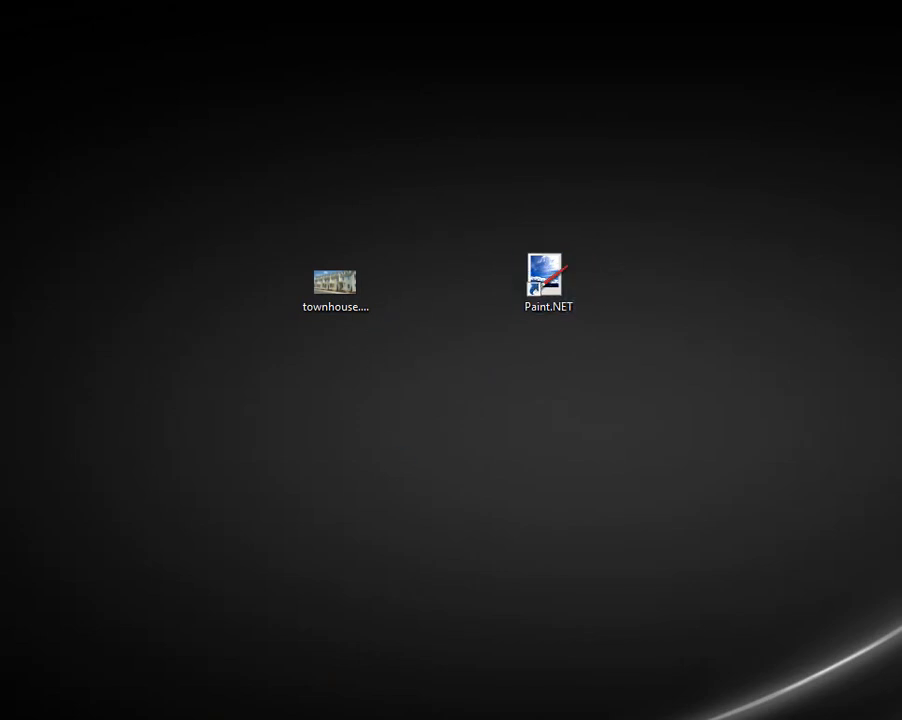
pyautogui.doubleClick(335, 282)
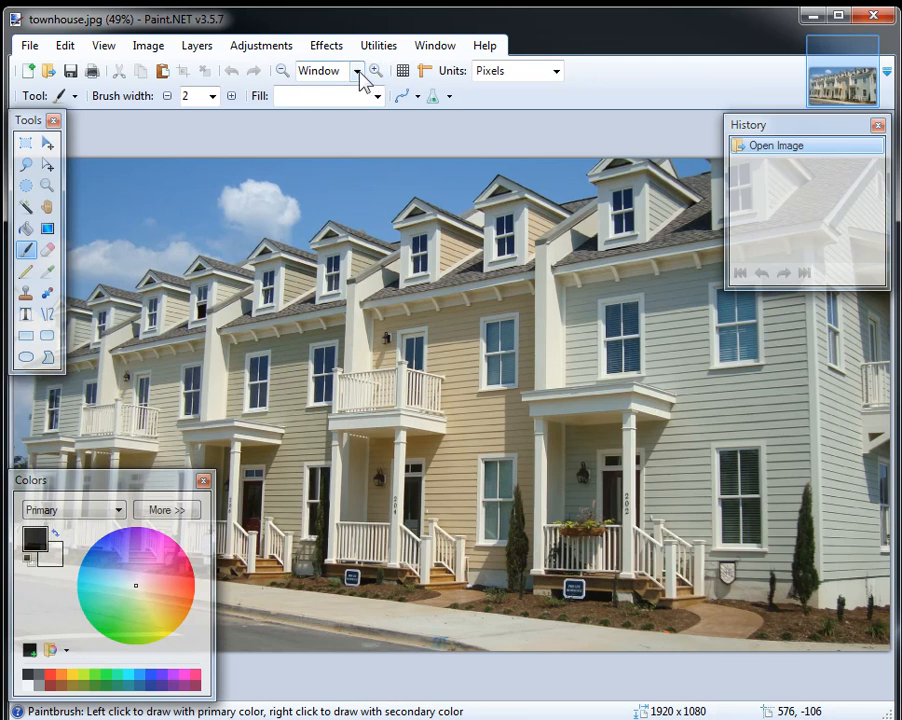
# Step: View the photo at 100% and resize it from 1920×1080 to 800×450 pixels
pyautogui.click(356, 70)
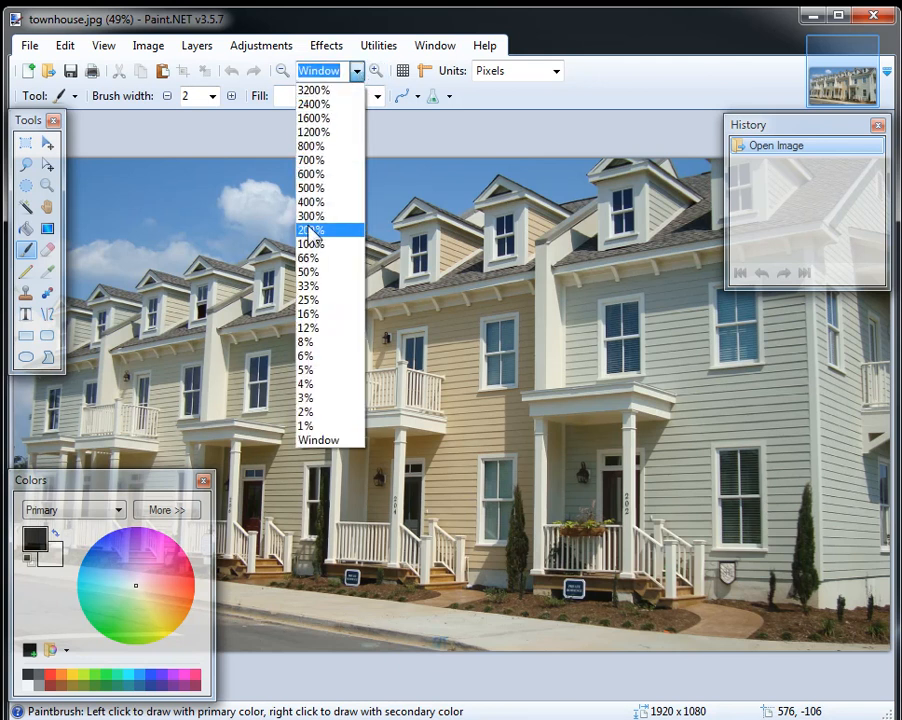
pyautogui.click(310, 243)
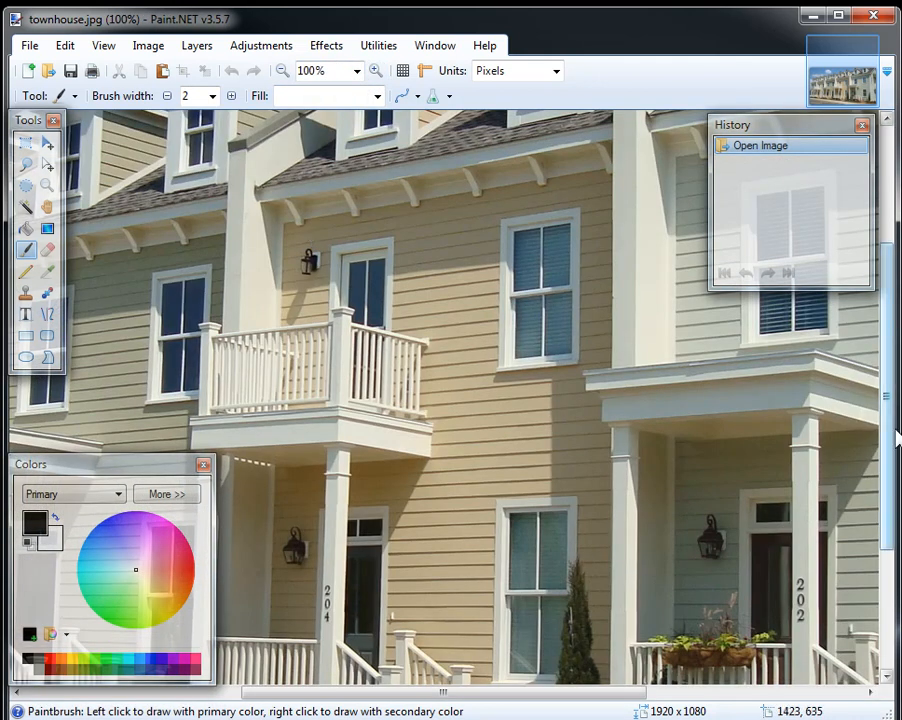
pyautogui.scroll(3)
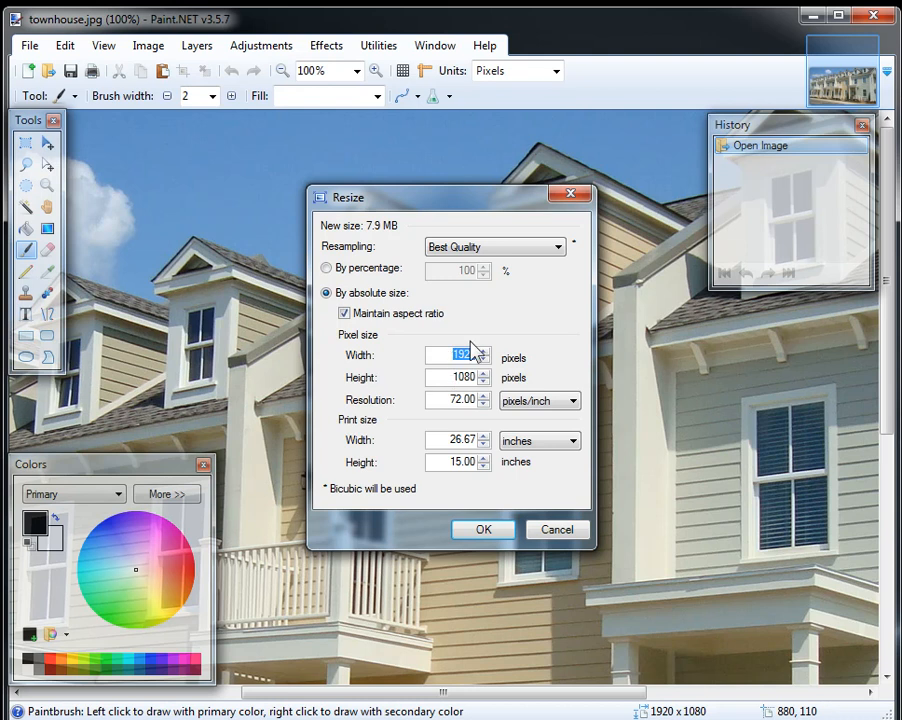
pyautogui.write('800')
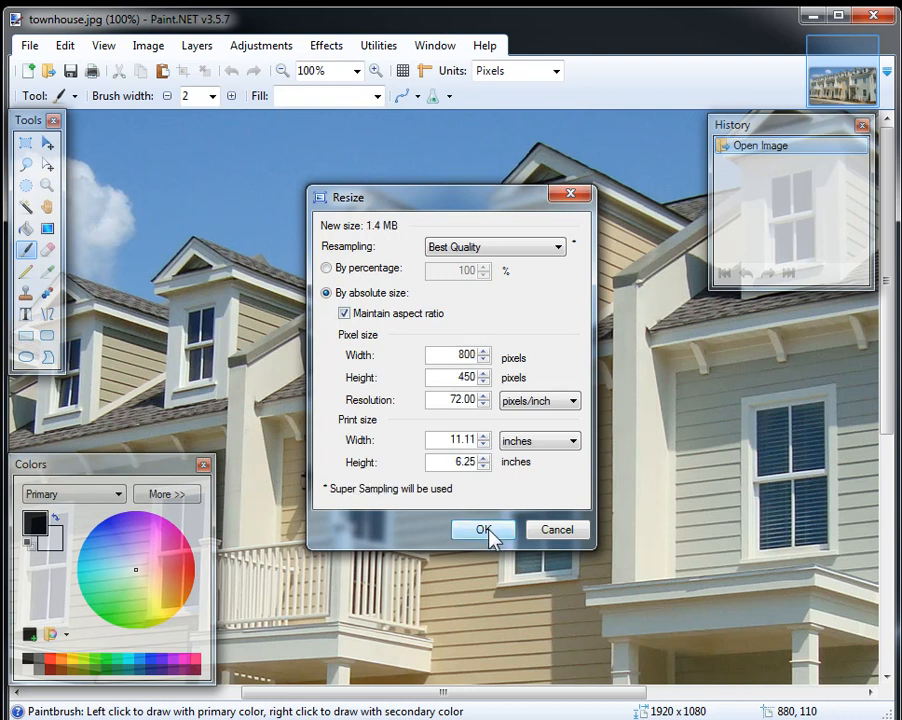
pyautogui.click(483, 529)
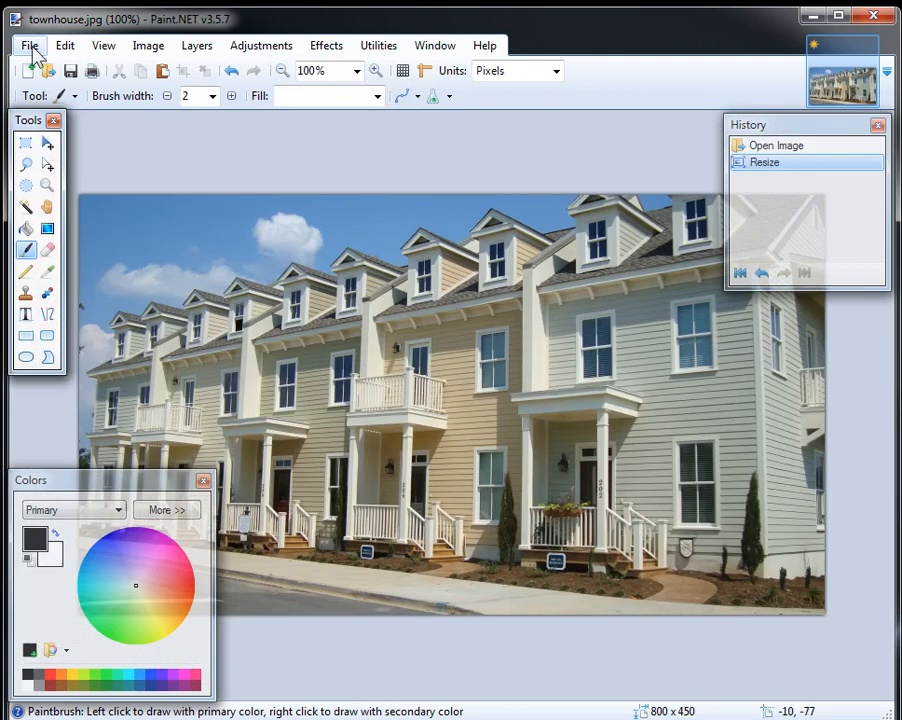
pyautogui.moveTo(95, 203)
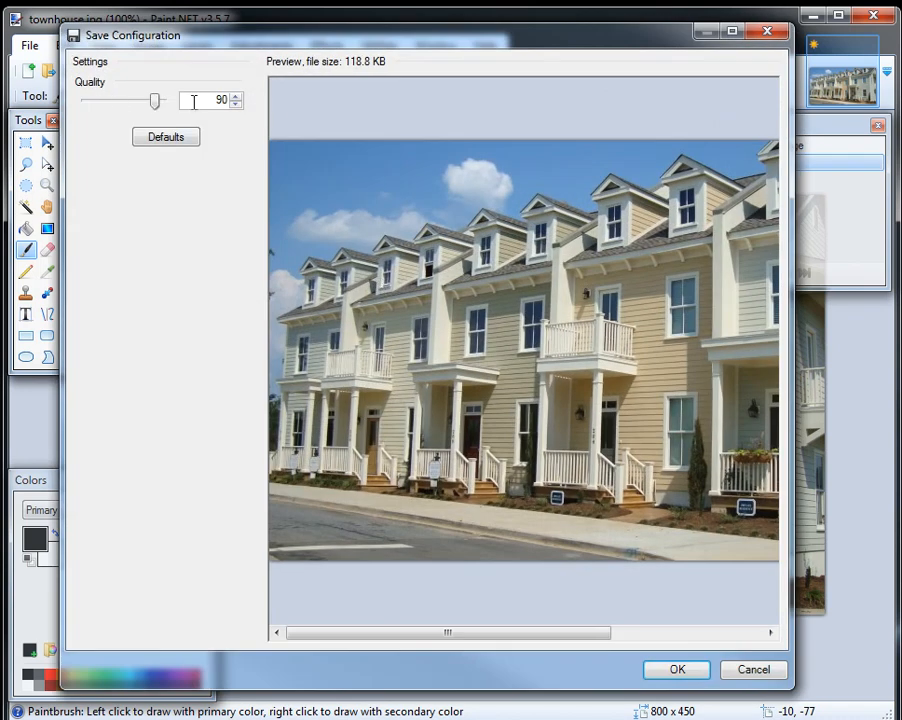
pyautogui.moveTo(350, 83)
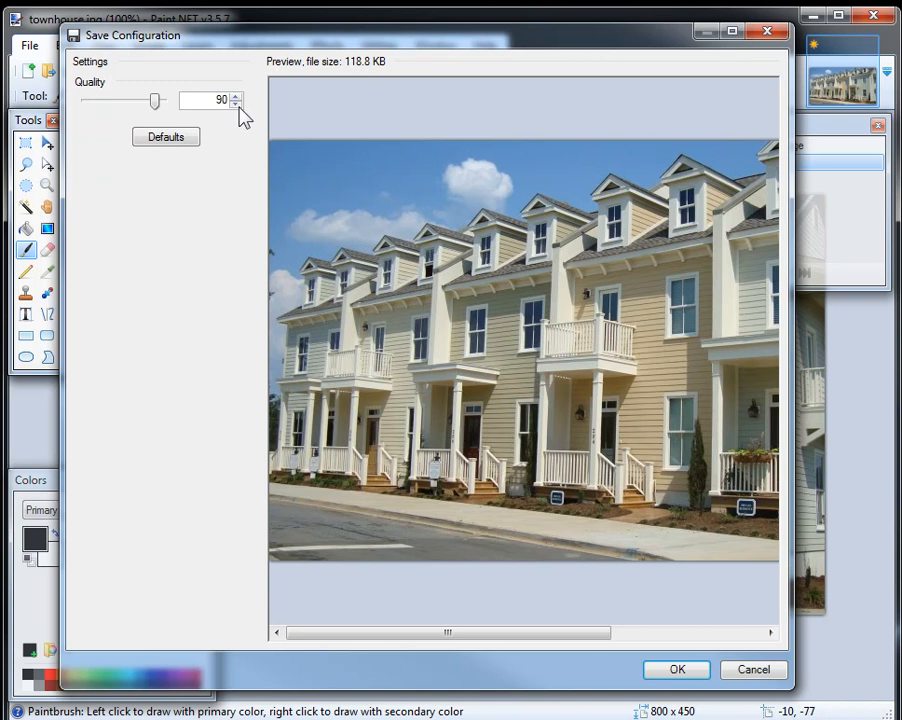
# Step: Set the JPEG quality to 85 and save townhouse-resized.jpg
pyautogui.click(236, 104)
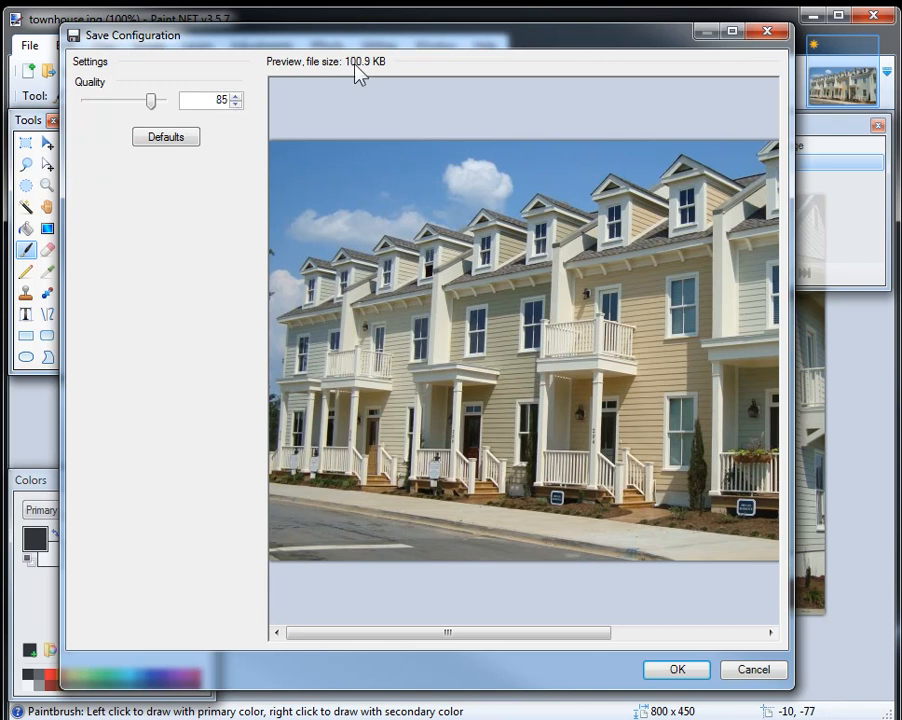
pyautogui.moveTo(339, 402)
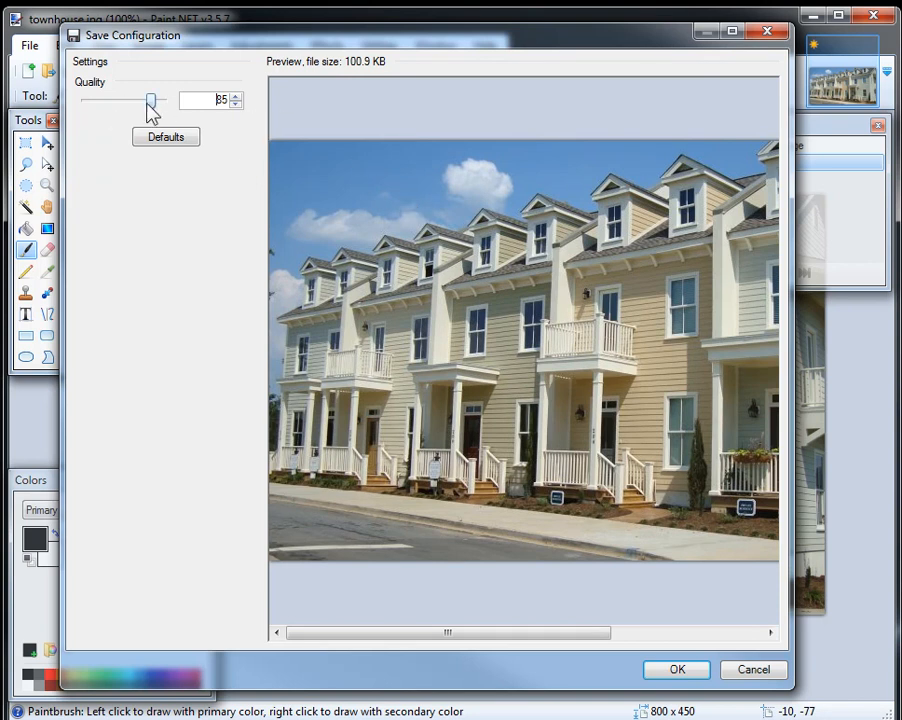
pyautogui.moveTo(148, 100); pyautogui.dragTo(95, 100)
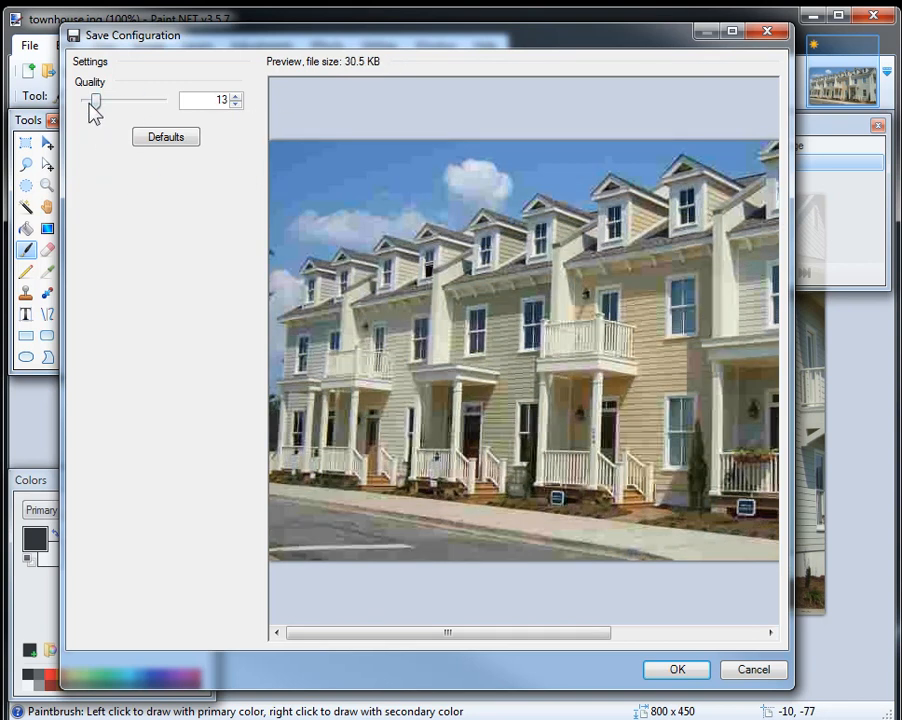
pyautogui.moveTo(95, 100); pyautogui.dragTo(86, 100)
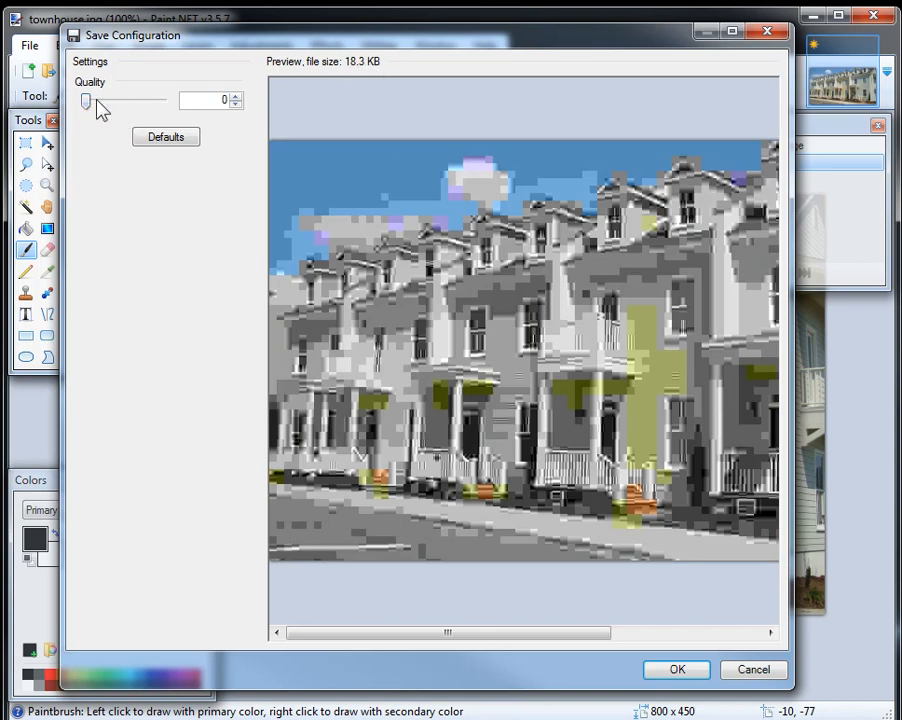
pyautogui.moveTo(86, 100); pyautogui.dragTo(150, 100)
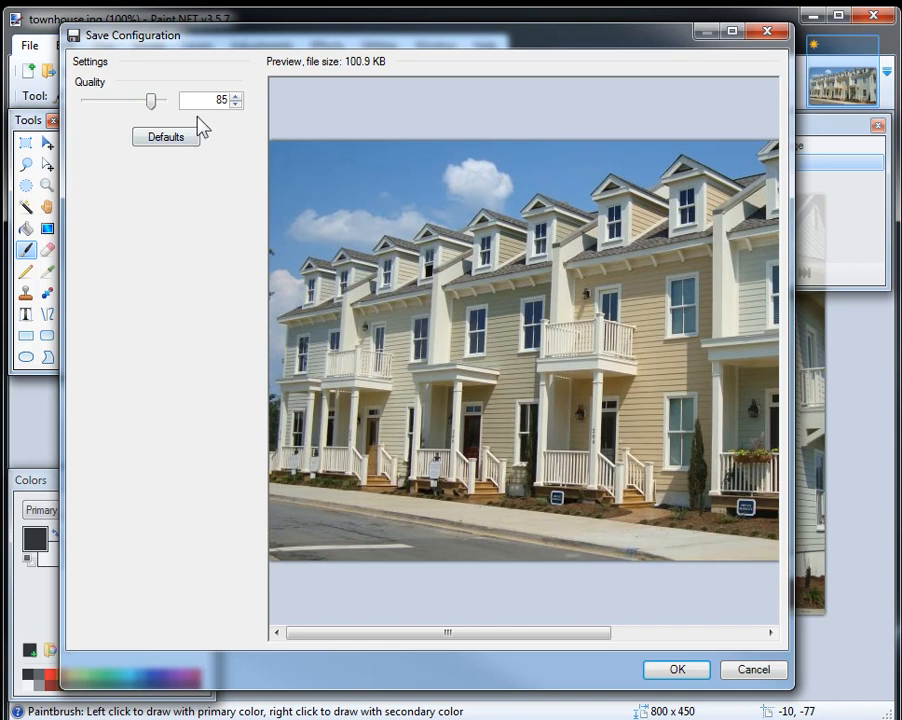
pyautogui.moveTo(150, 100); pyautogui.dragTo(240, 100)
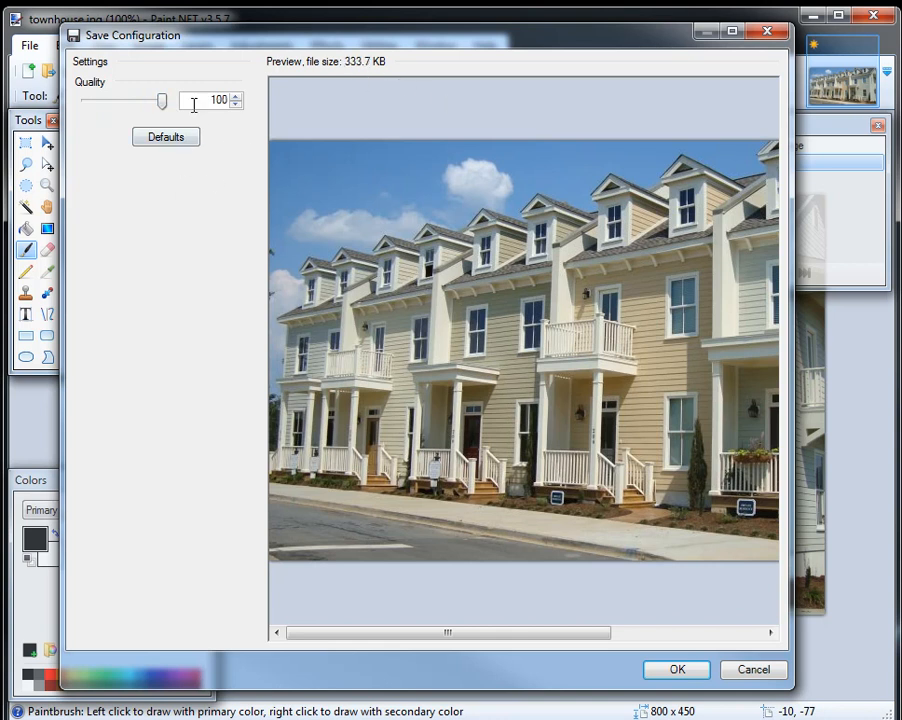
pyautogui.moveTo(162, 101); pyautogui.dragTo(152, 101)
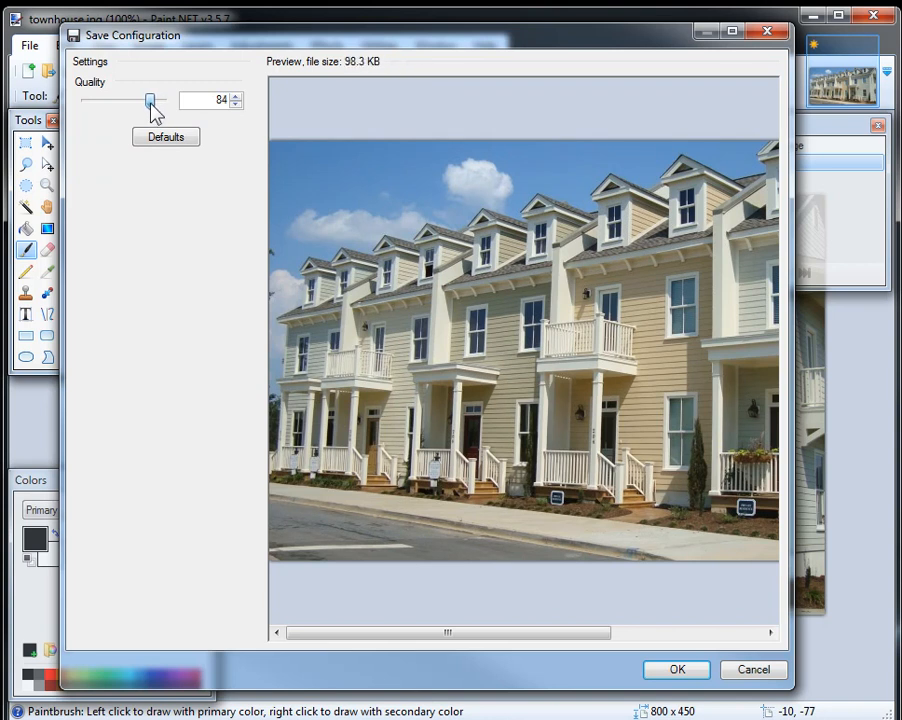
pyautogui.click(236, 95)
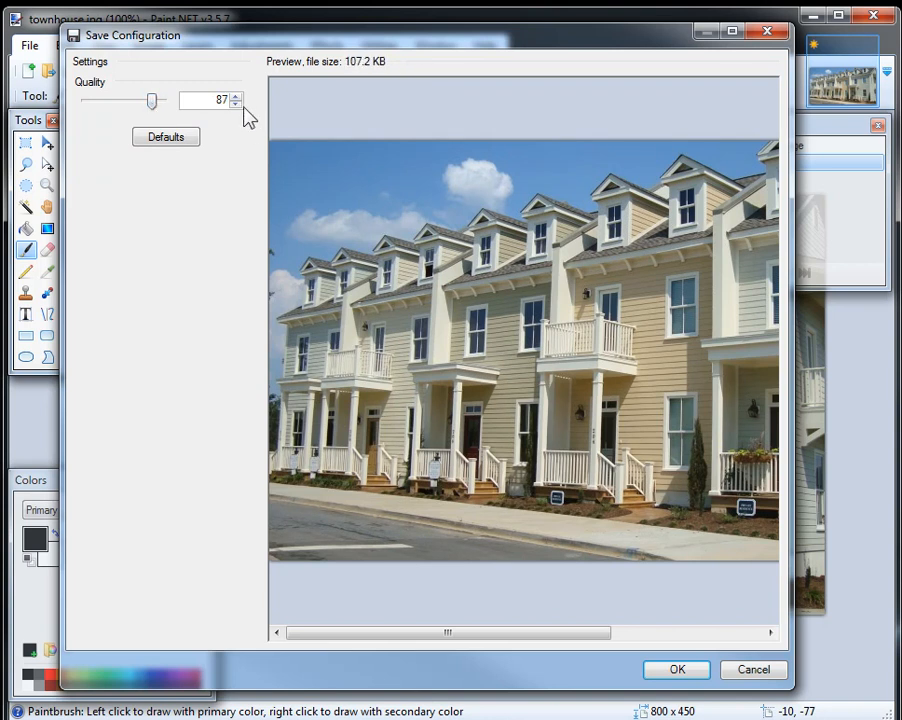
pyautogui.click(236, 104)
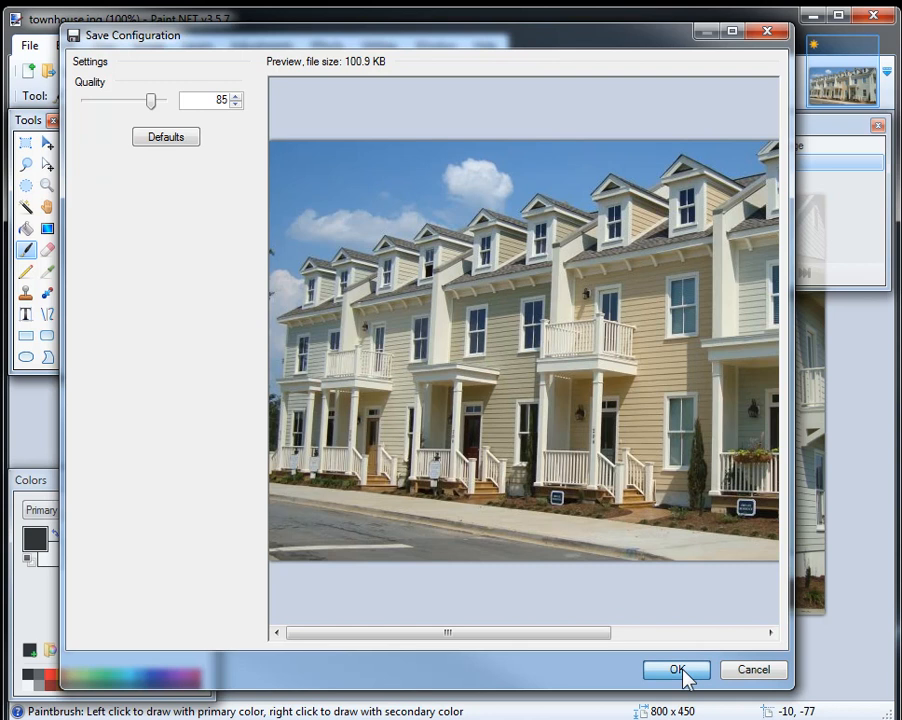
pyautogui.click(676, 669)
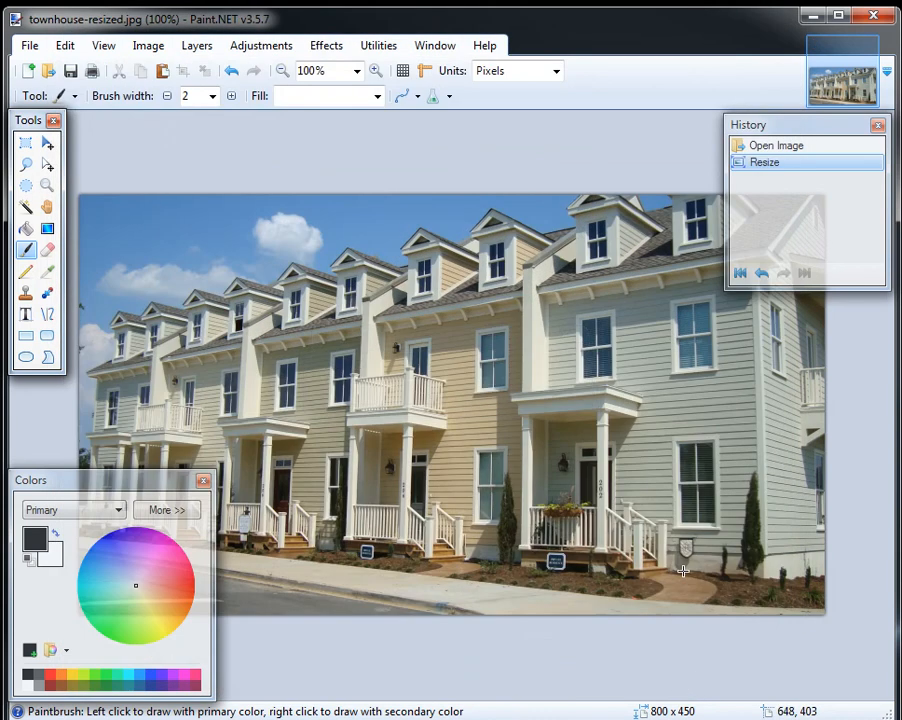
pyautogui.moveTo(440, 316)
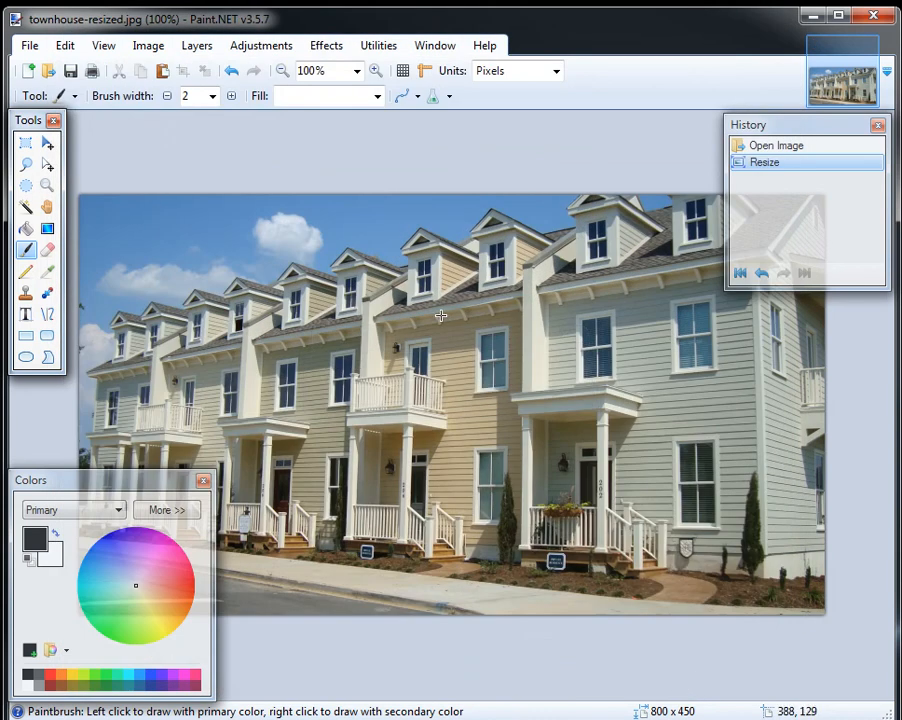
pyautogui.moveTo(442, 336)
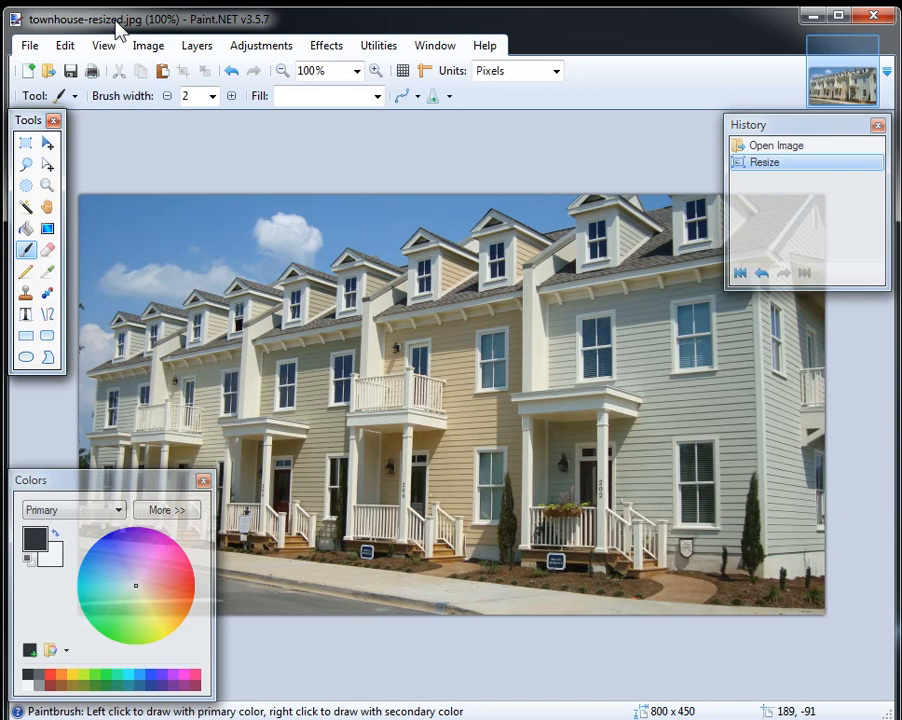
pyautogui.click(29, 45)
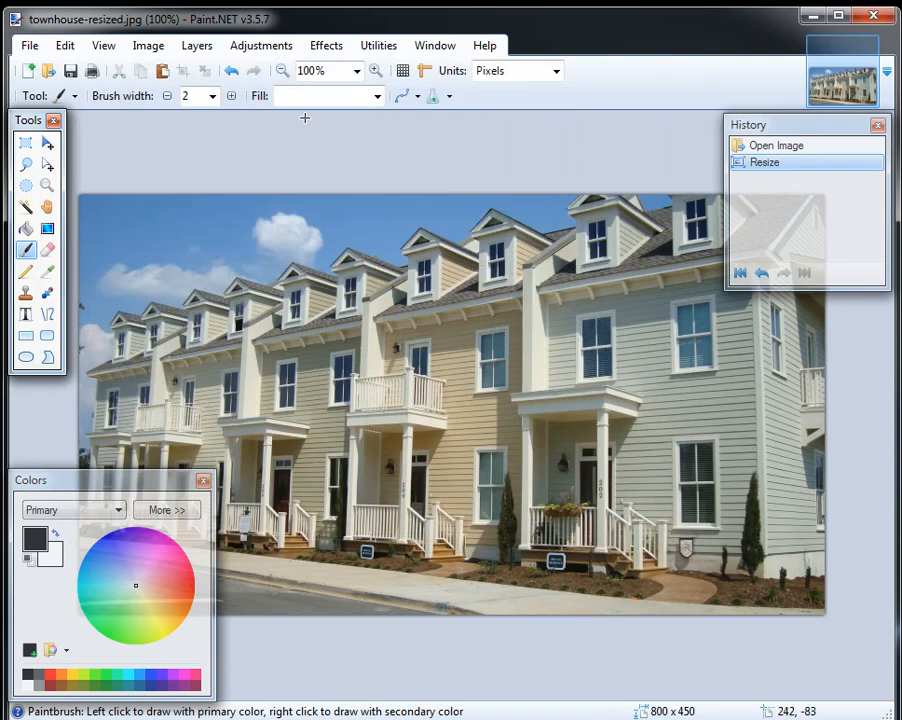
pyautogui.moveTo(35, 128)
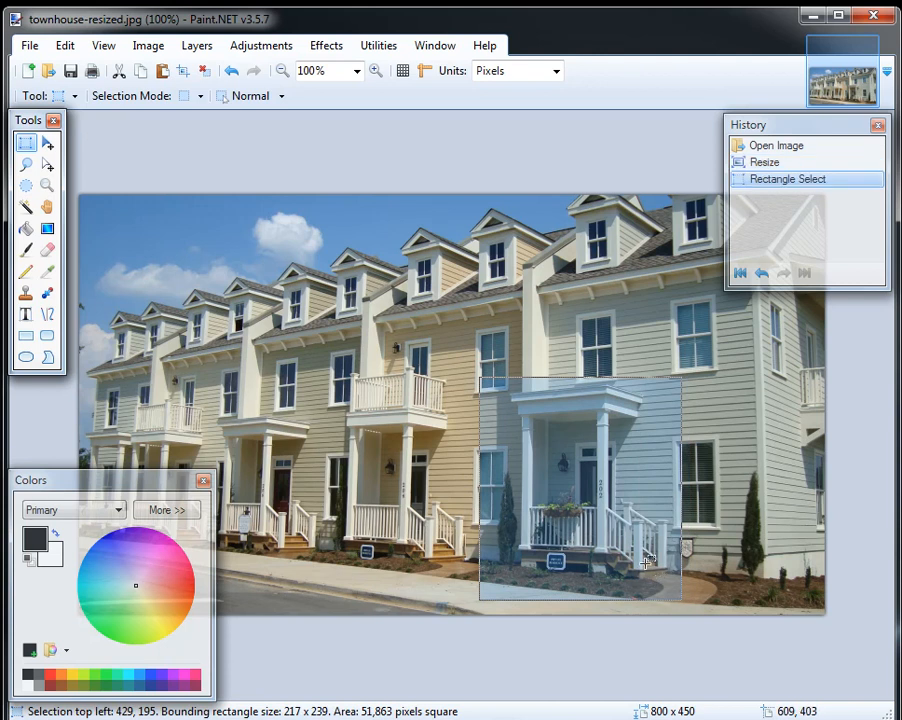
# Step: Crop to the 217×239 porch area, then resize it to 100×110 pixels
pyautogui.click(148, 45)
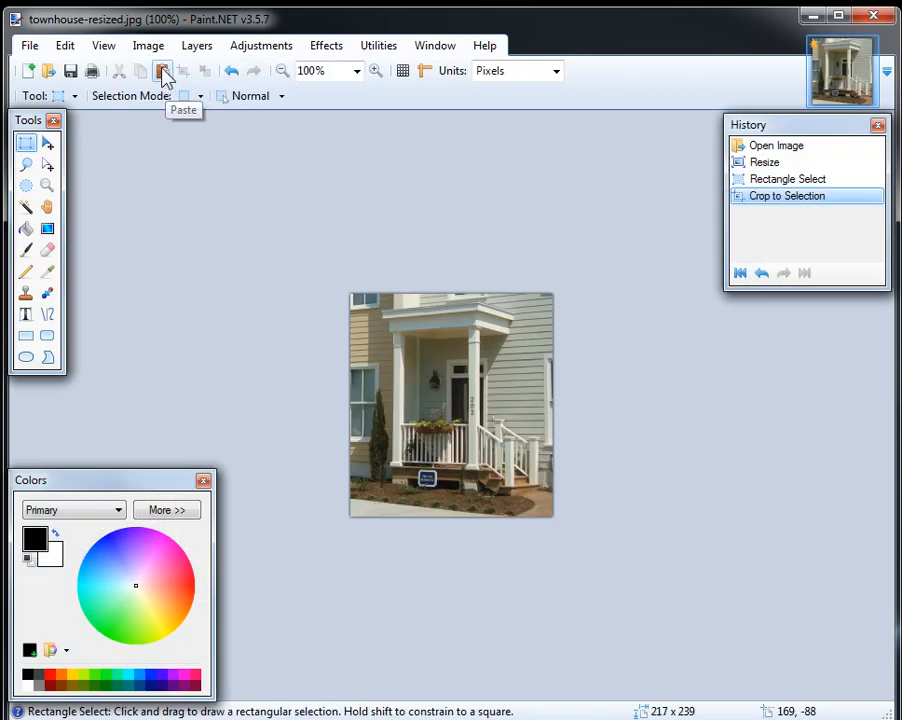
pyautogui.click(148, 45)
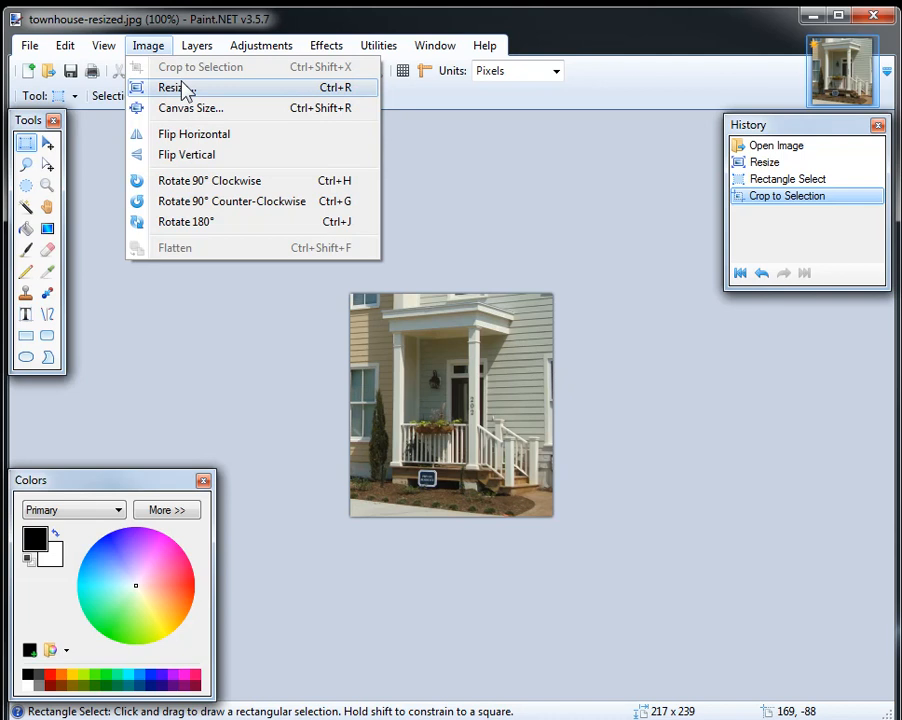
pyautogui.click(170, 87)
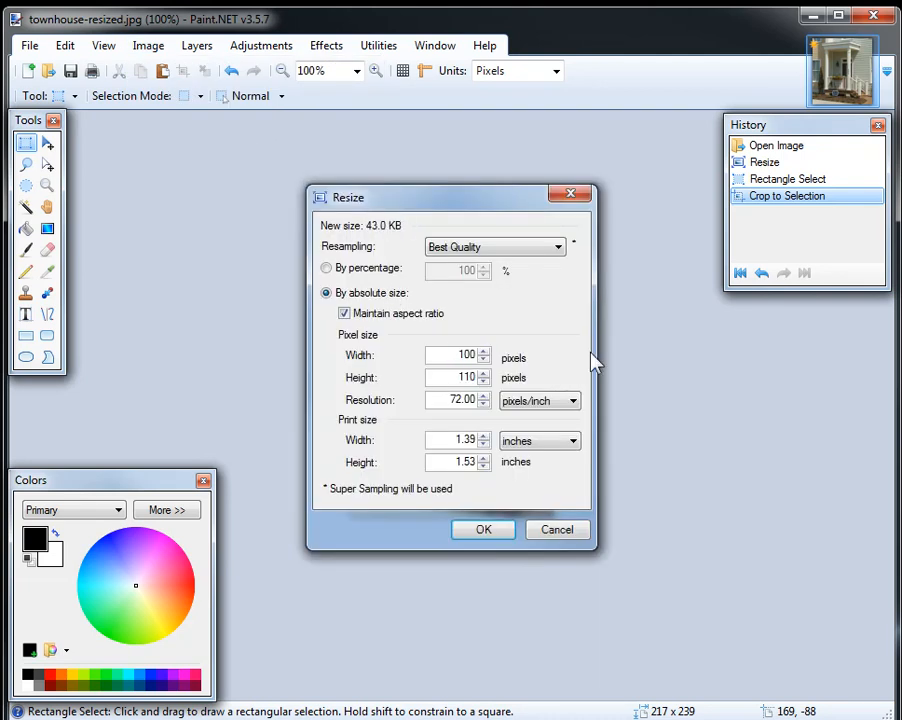
pyautogui.click(483, 529)
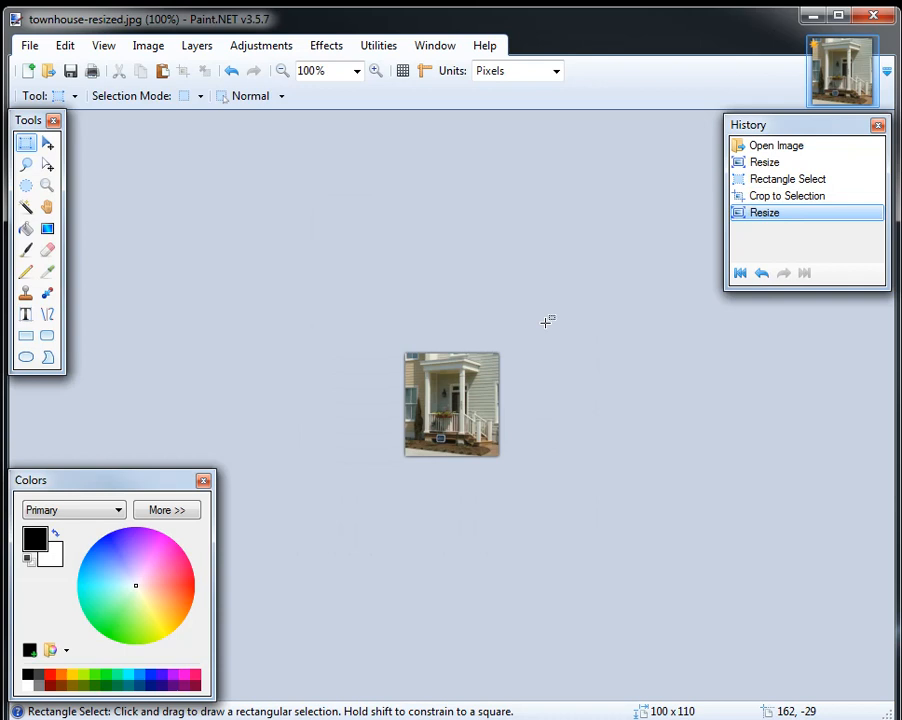
pyautogui.click(29, 45)
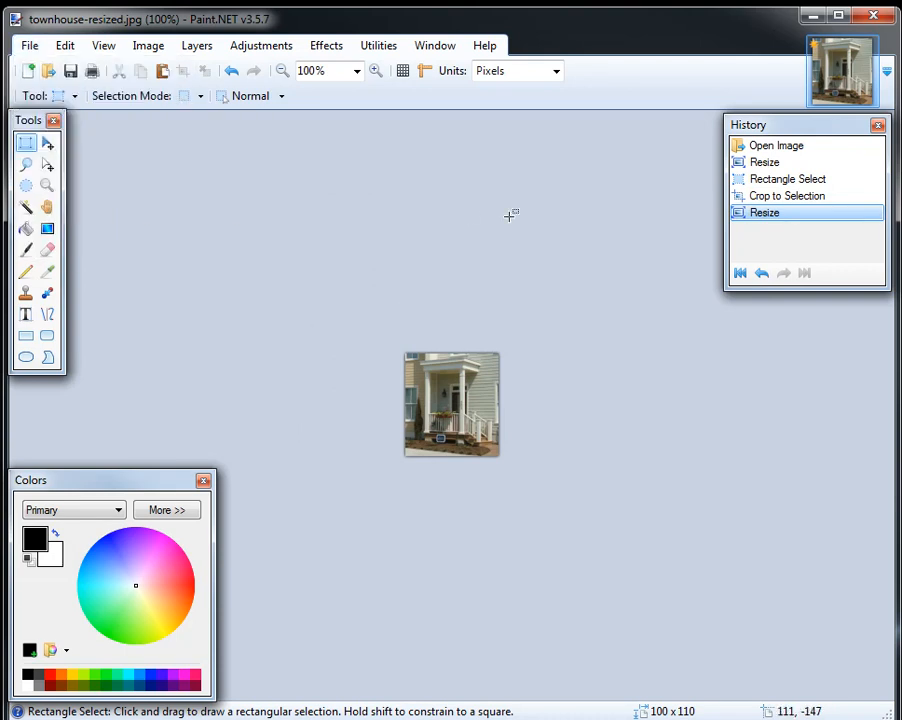
pyautogui.moveTo(447, 216)
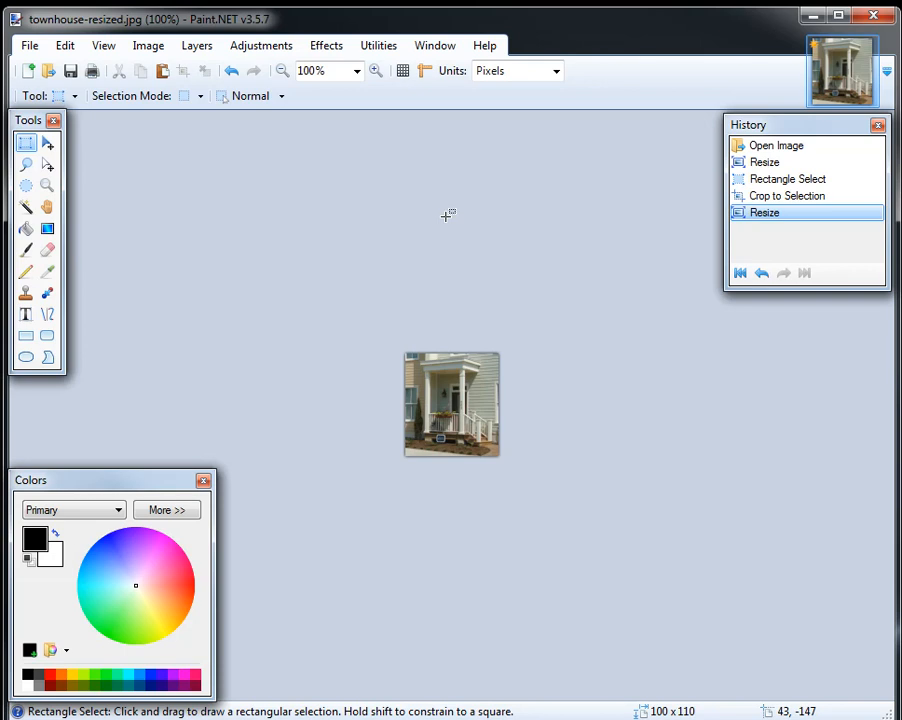
pyautogui.moveTo(434, 233)
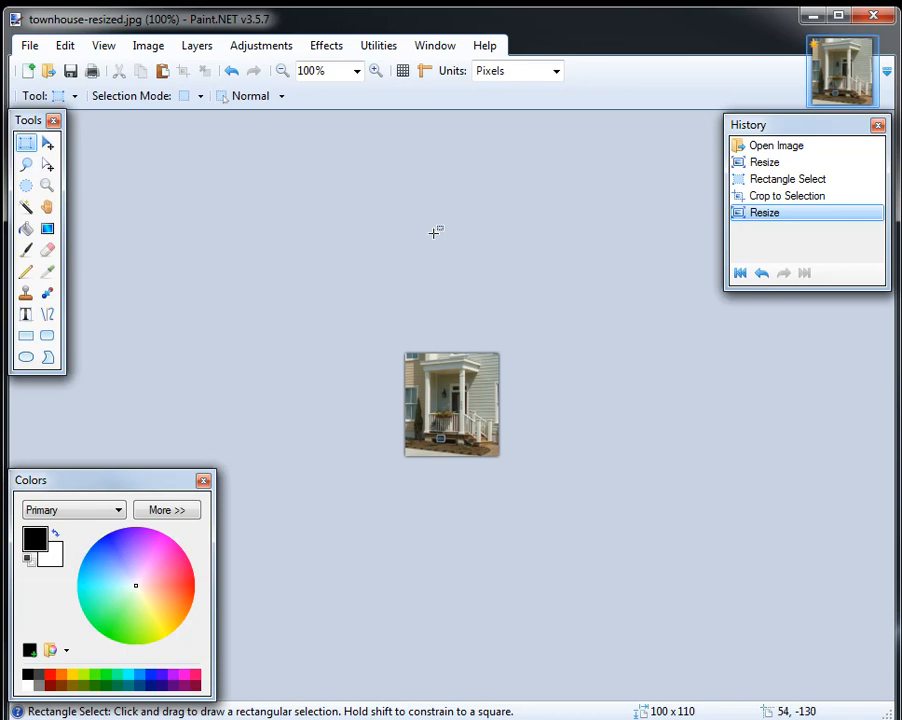
# Step: Rotate the porch thumbnail 90° clockwise, then 90° counter-clockwise back upright
pyautogui.click(148, 45)
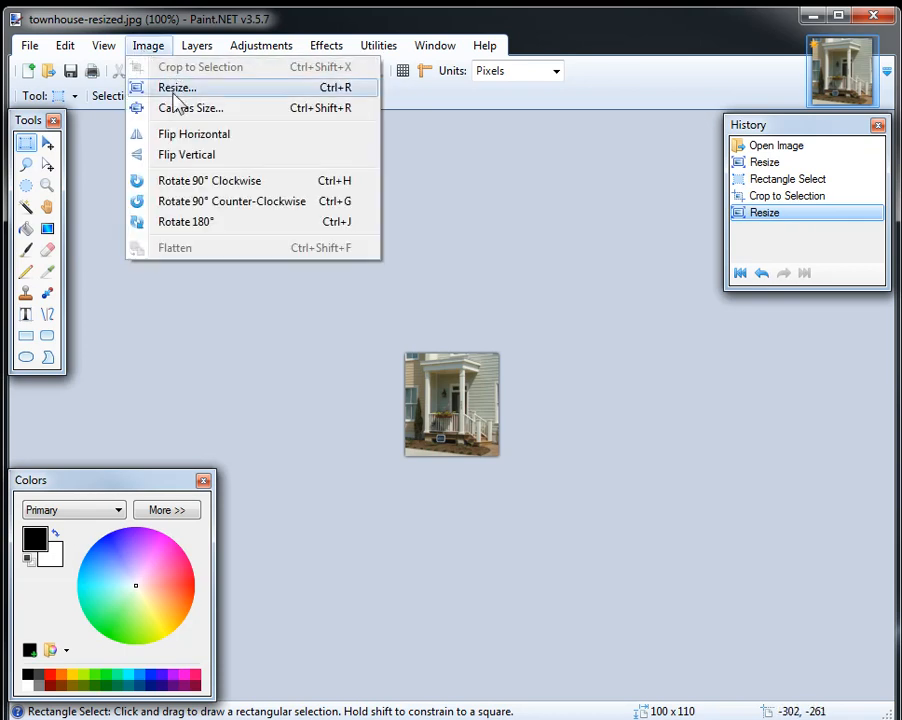
pyautogui.click(209, 180)
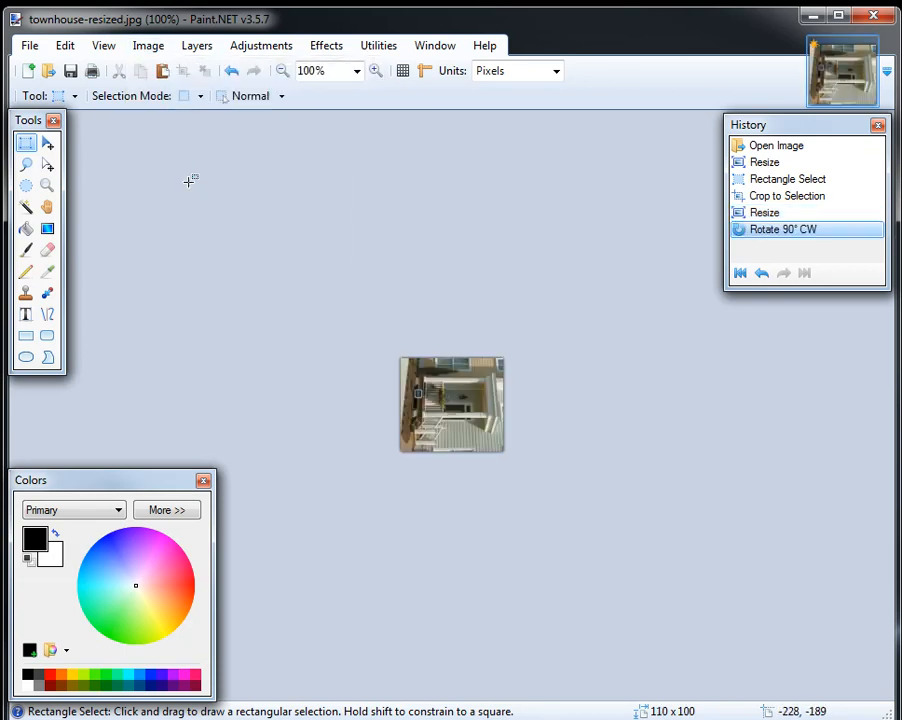
pyautogui.click(148, 45)
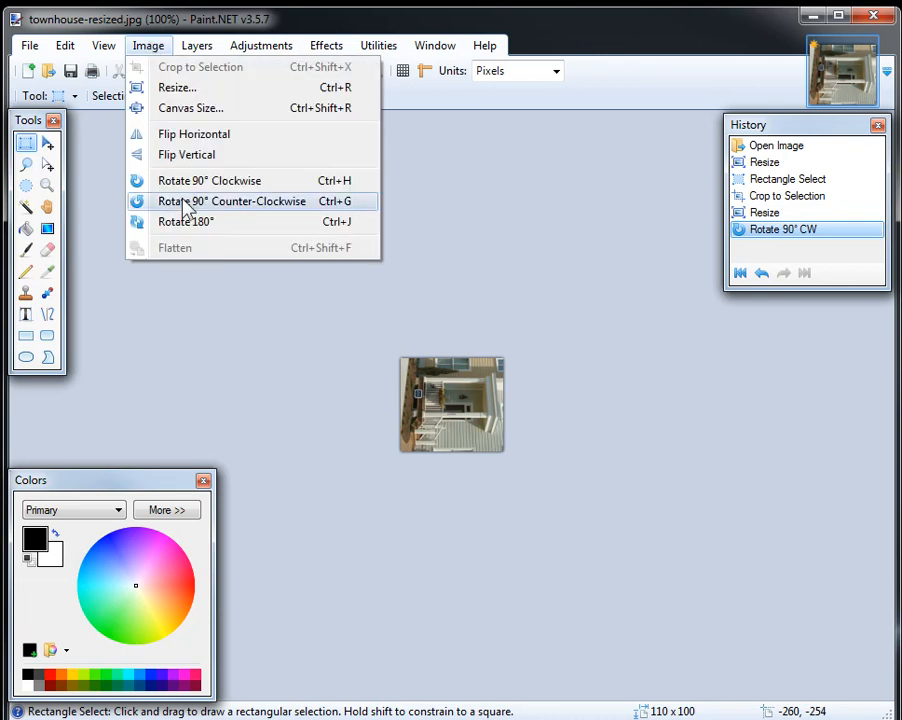
pyautogui.click(231, 201)
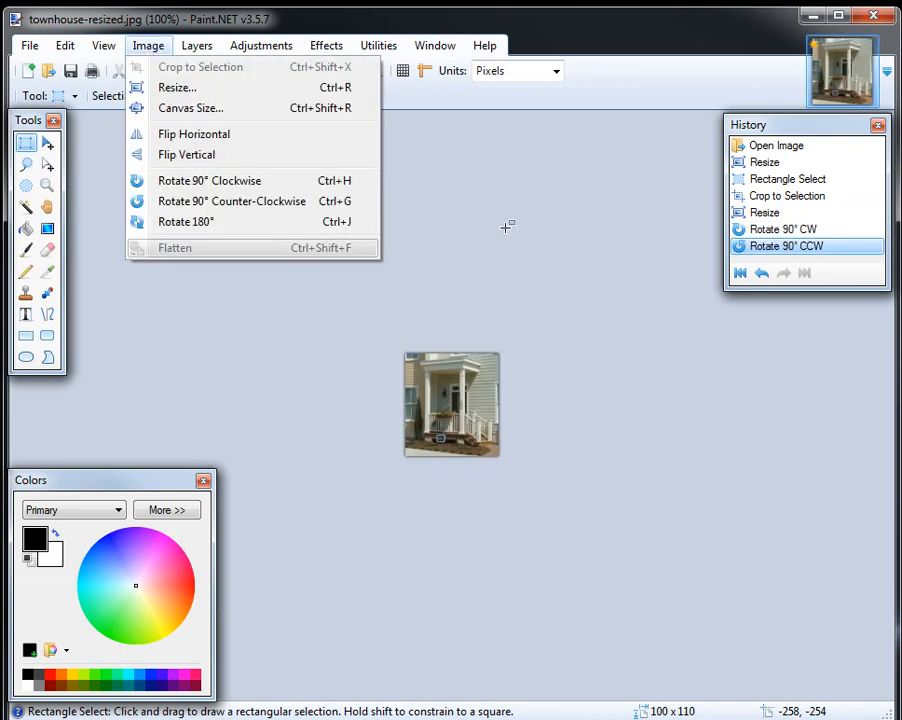